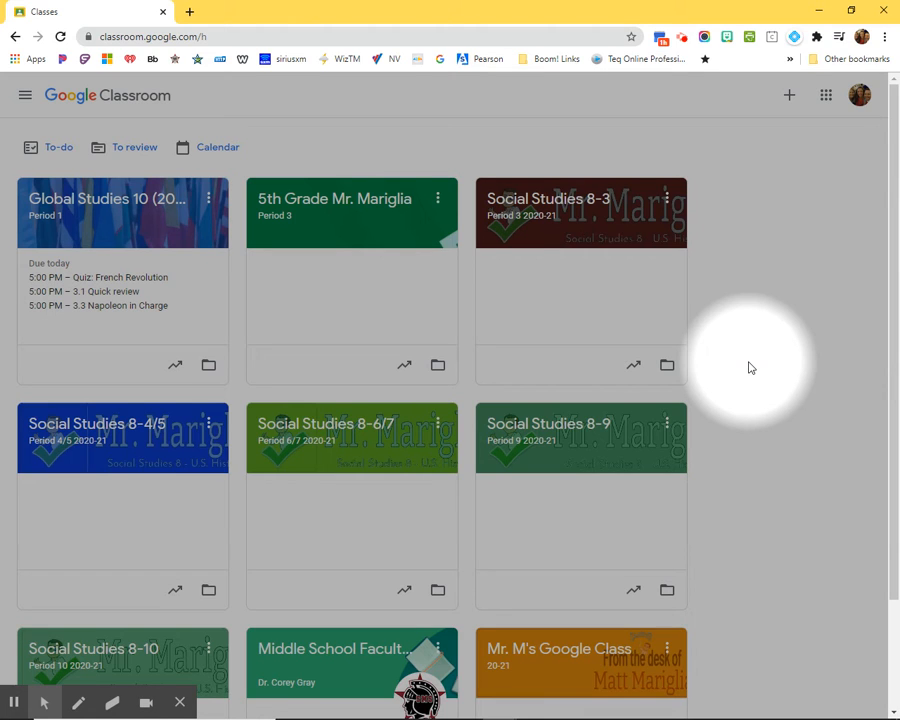
mouse_move(758, 363)
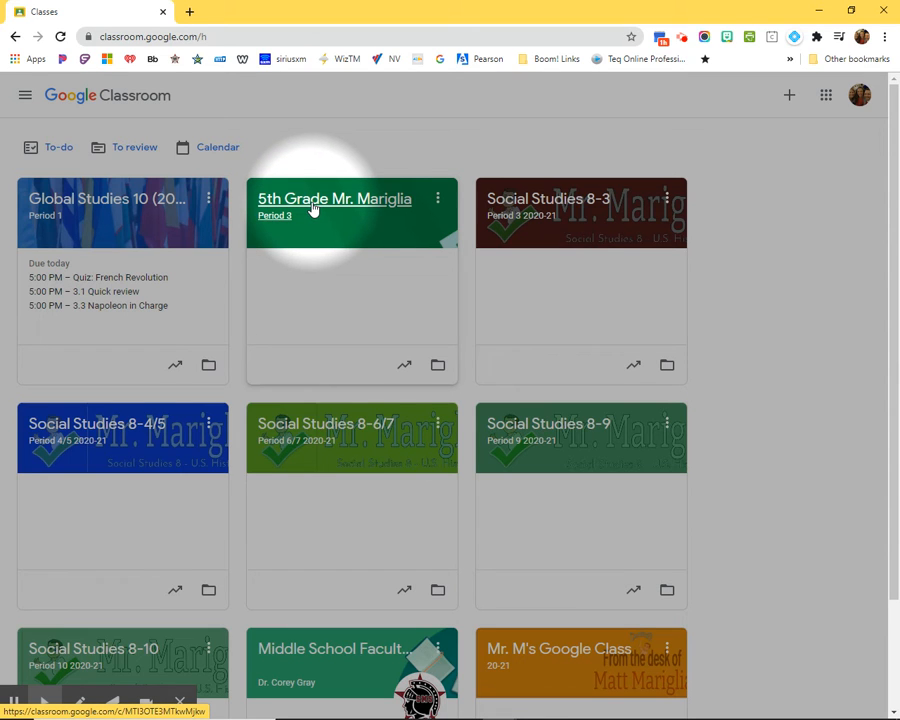
Step: Open the 5th Grade Period 3 class and scroll through its Stream to the top
click(334, 199)
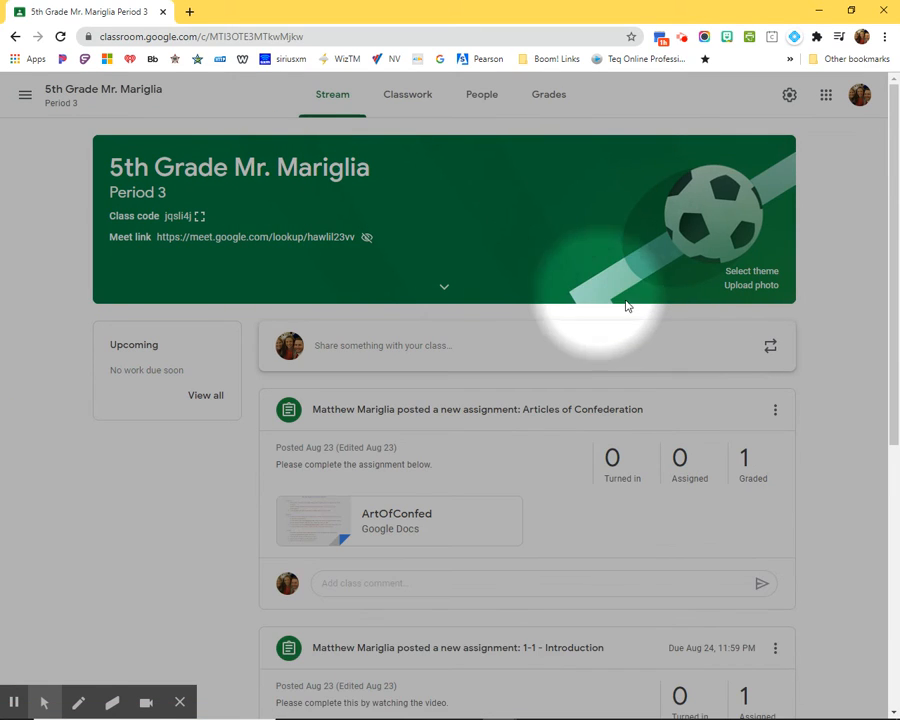
scroll(down, 3)
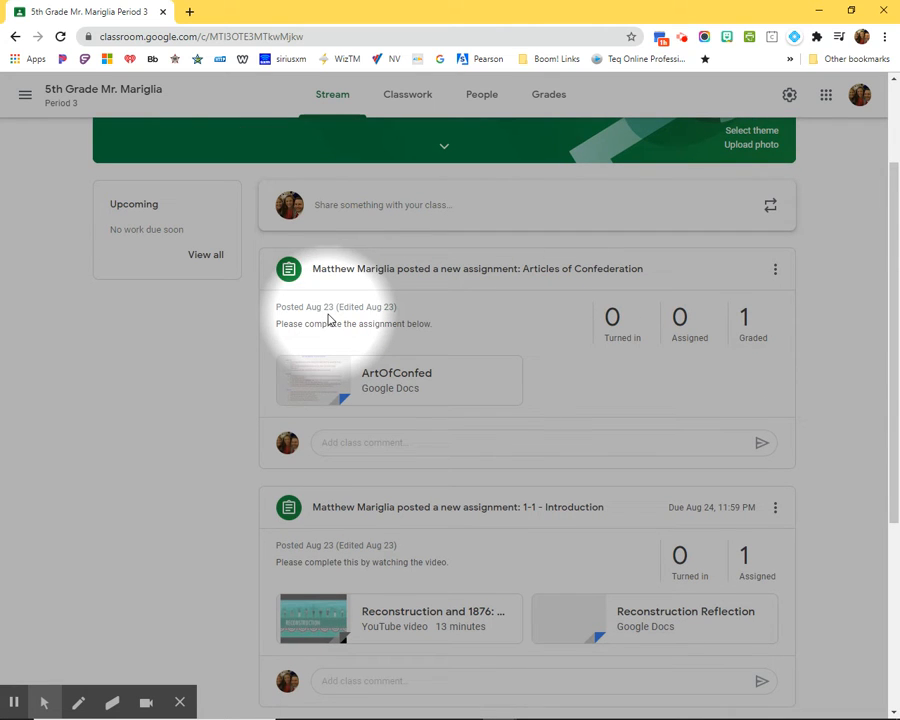
mouse_move(679, 337)
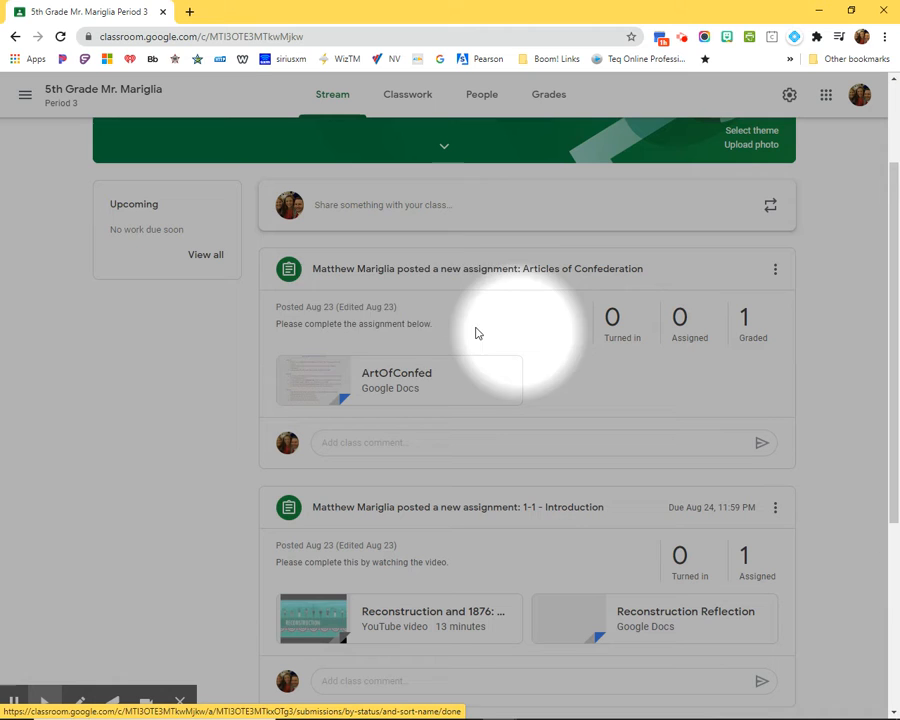
scroll(up, 3)
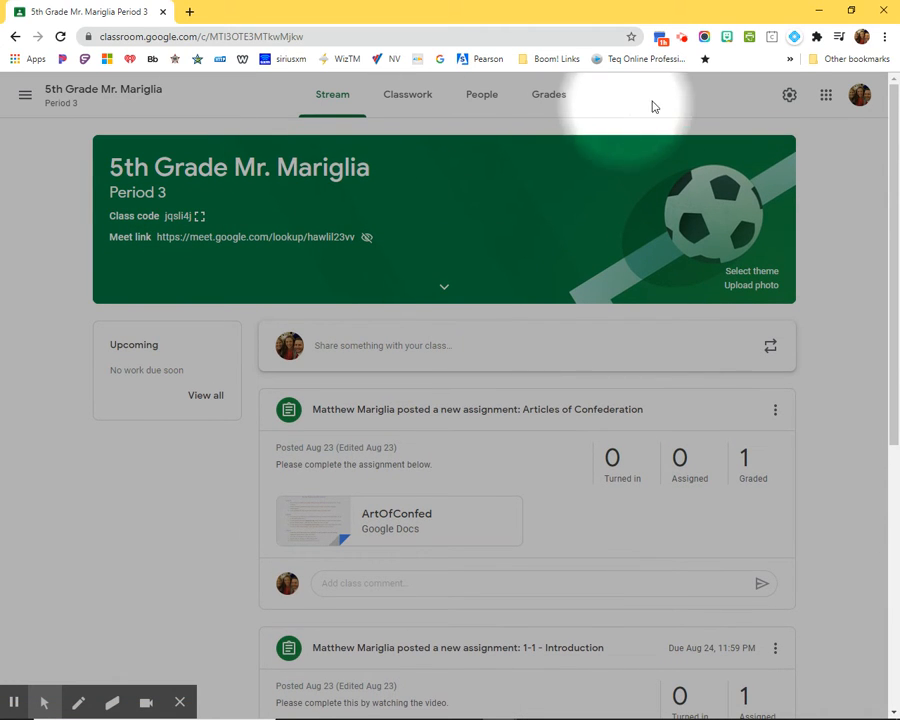
Step: Set 'Classwork on the stream' to 'Show condensed notifications' in class settings and save
click(789, 94)
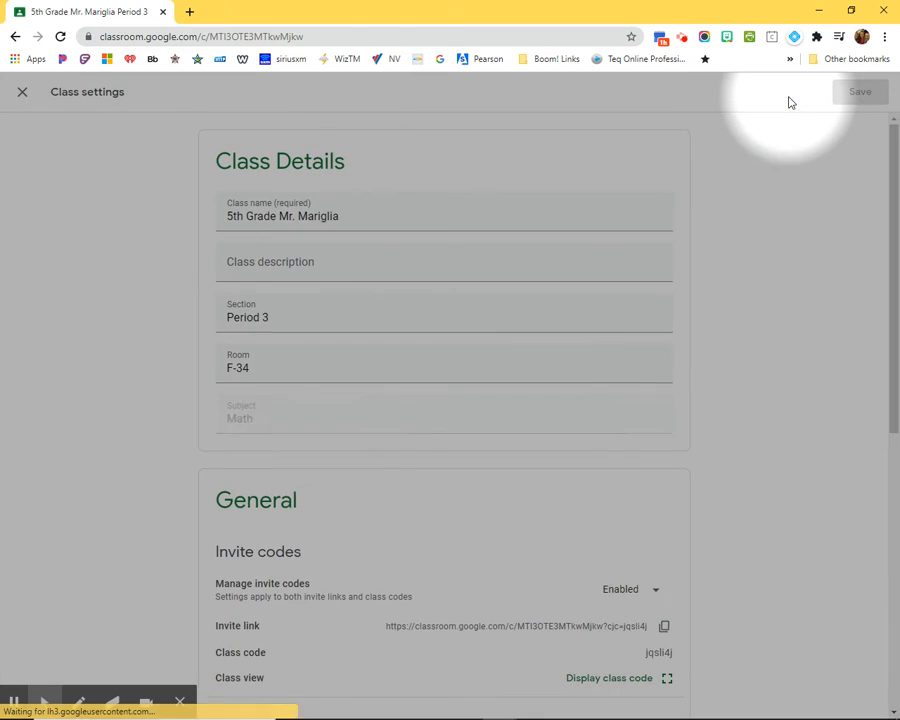
scroll(down, 3)
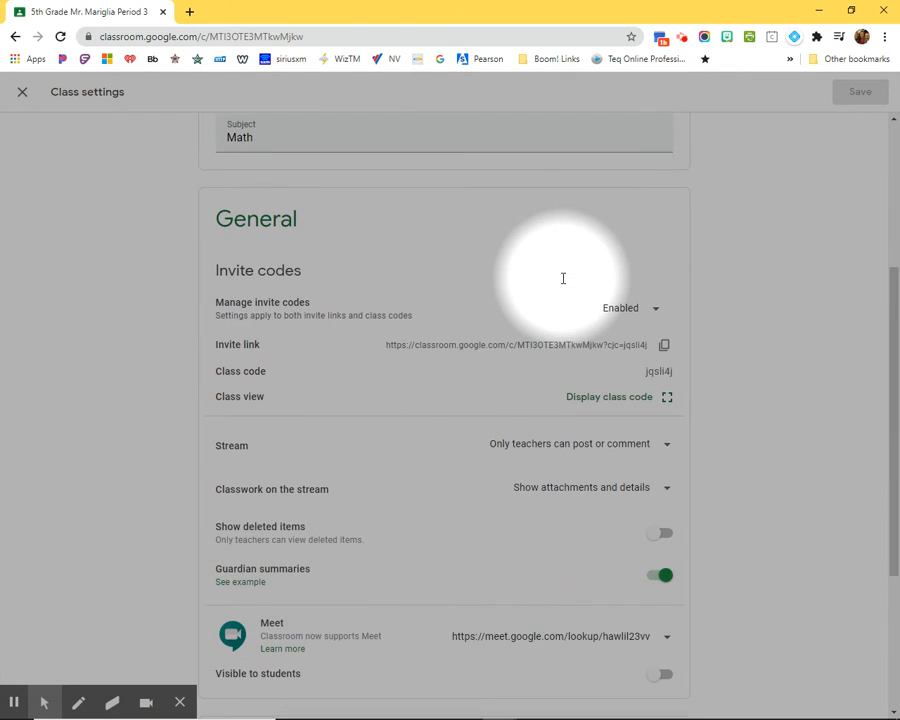
scroll(down, 3)
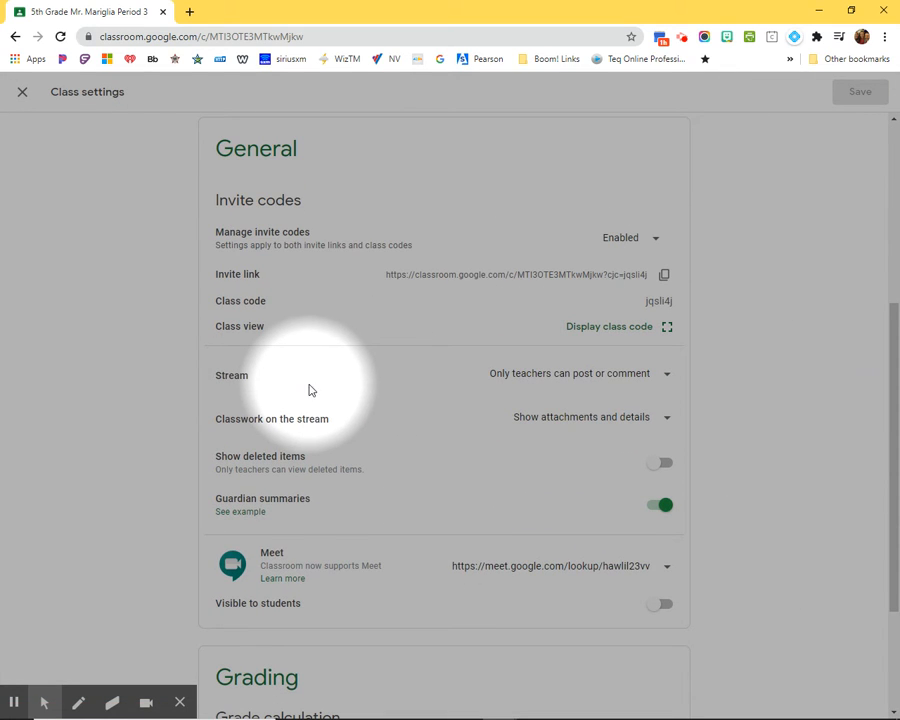
mouse_move(228, 420)
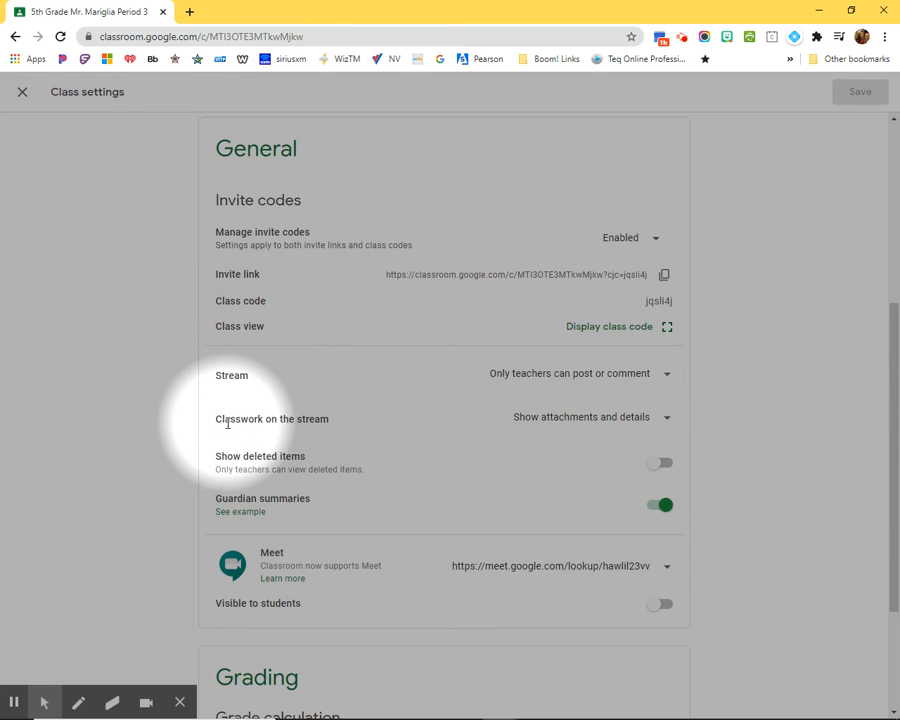
mouse_move(540, 417)
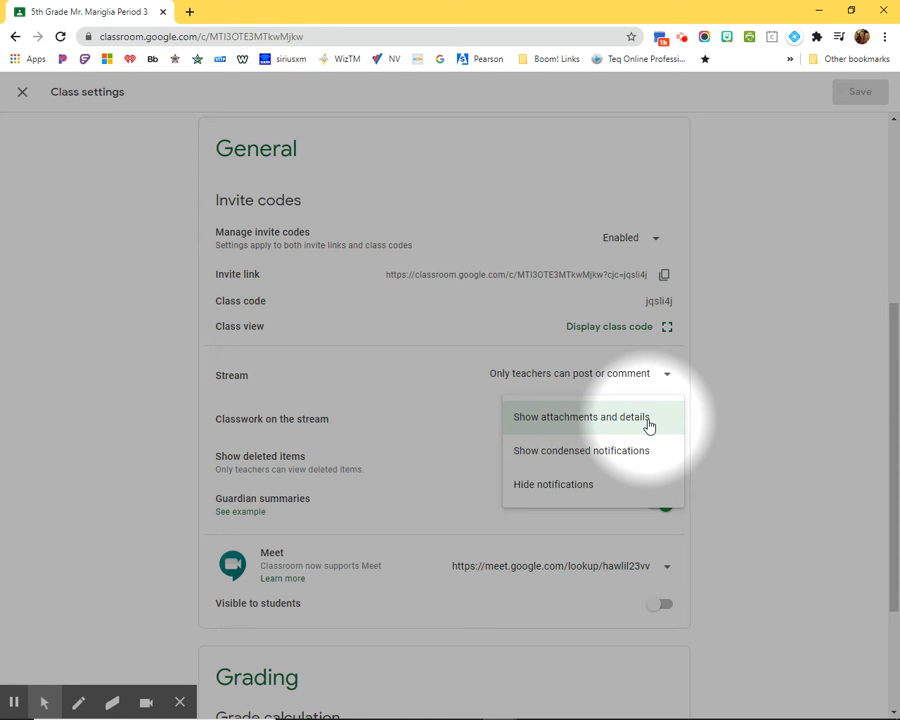
click(581, 450)
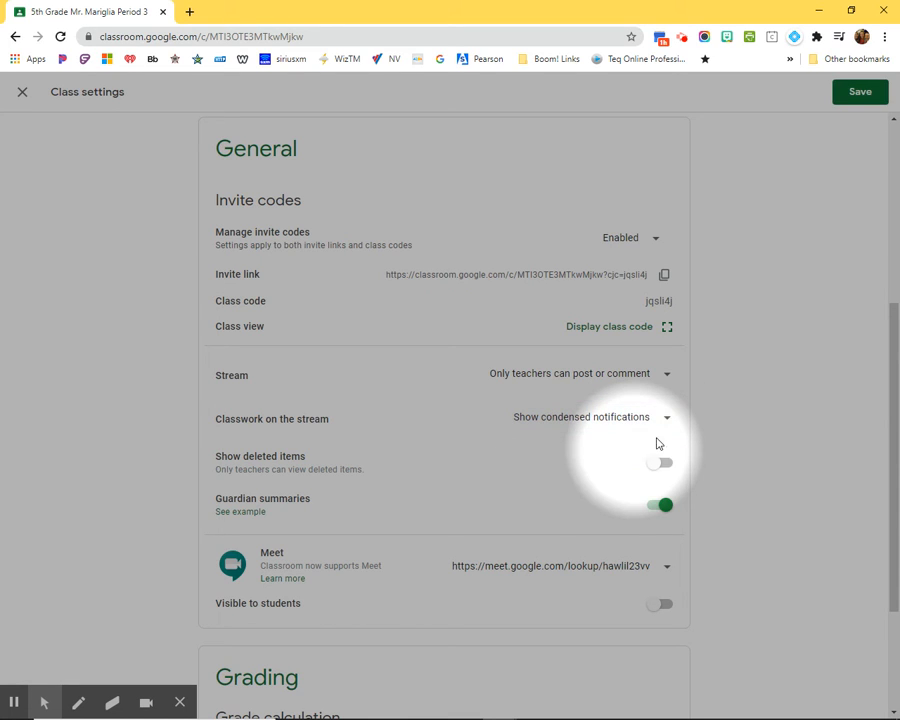
click(858, 91)
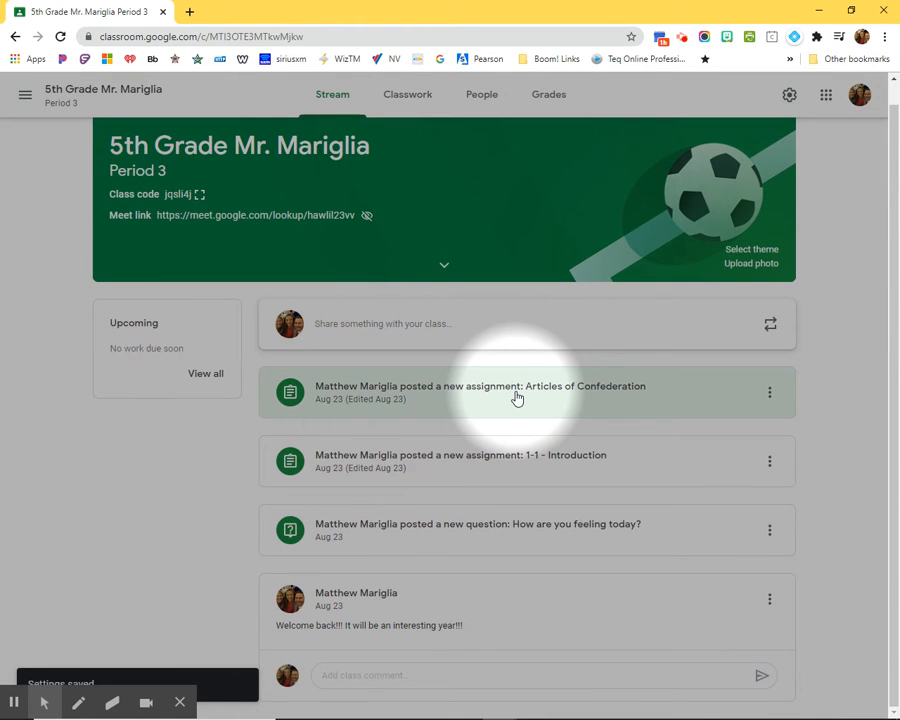
mouse_move(383, 341)
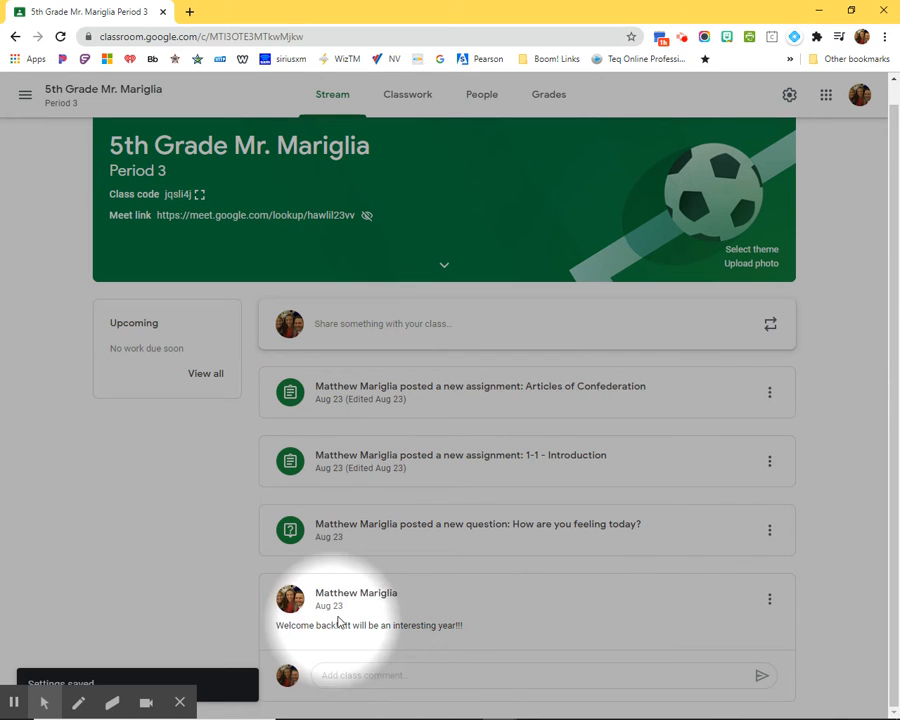
mouse_move(503, 392)
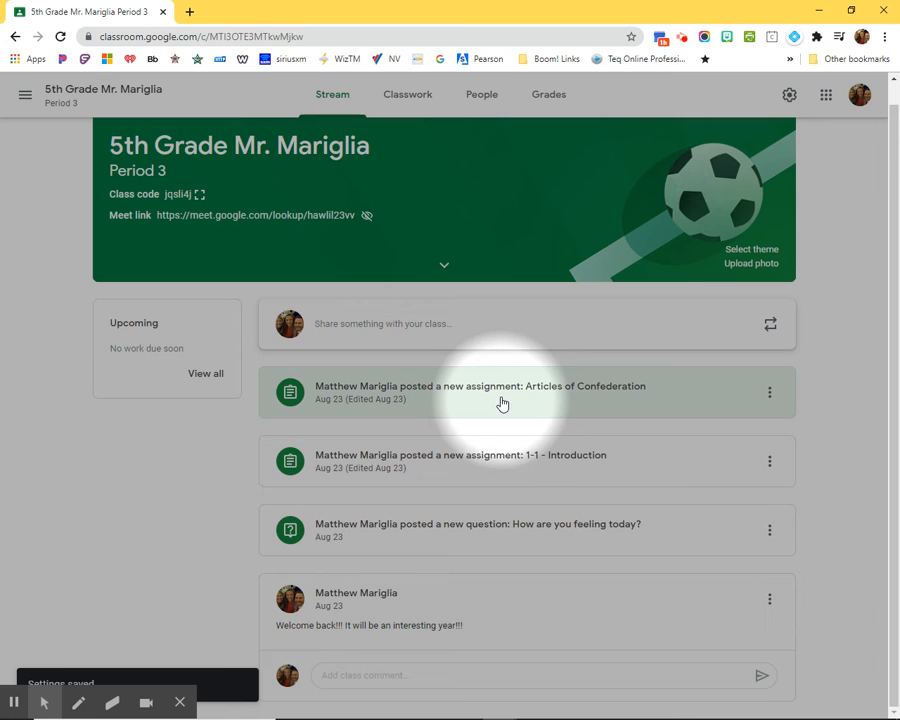
mouse_move(405, 200)
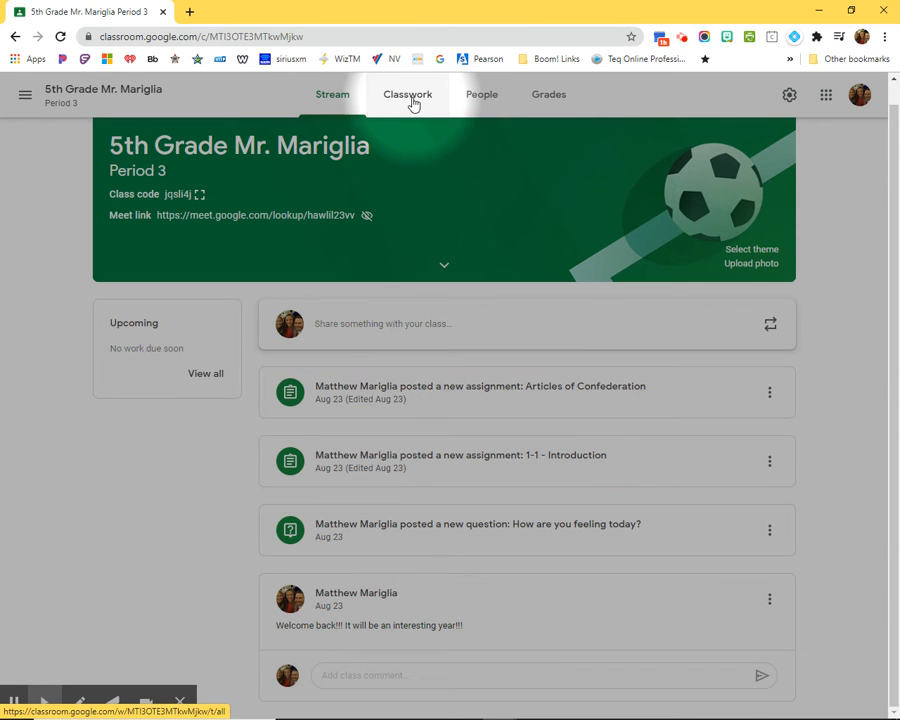
Step: Check the Classwork page's two assignments and question, then return to class settings
click(407, 94)
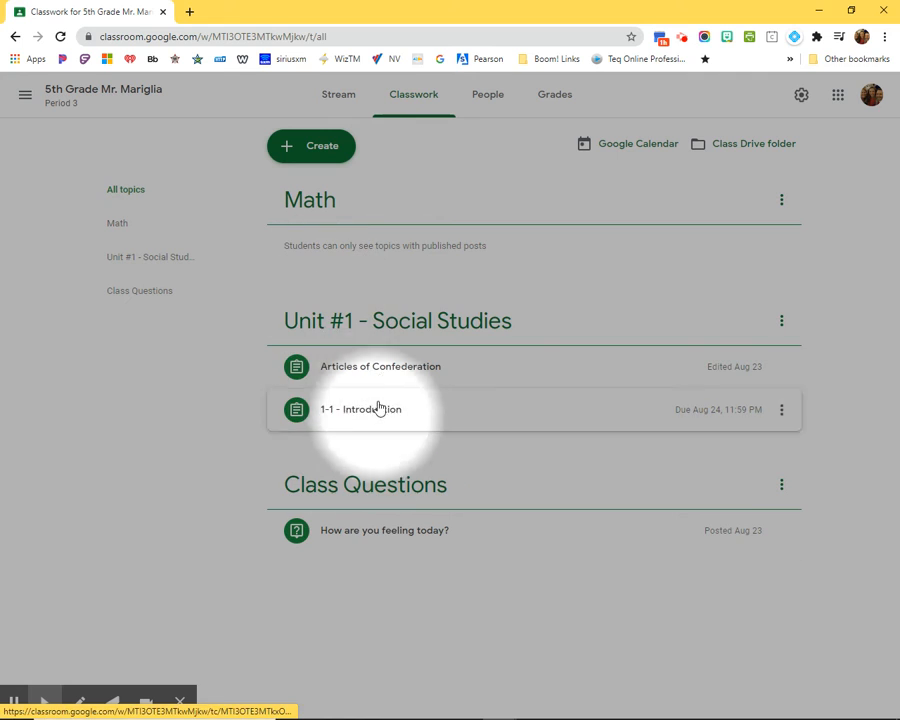
mouse_move(378, 329)
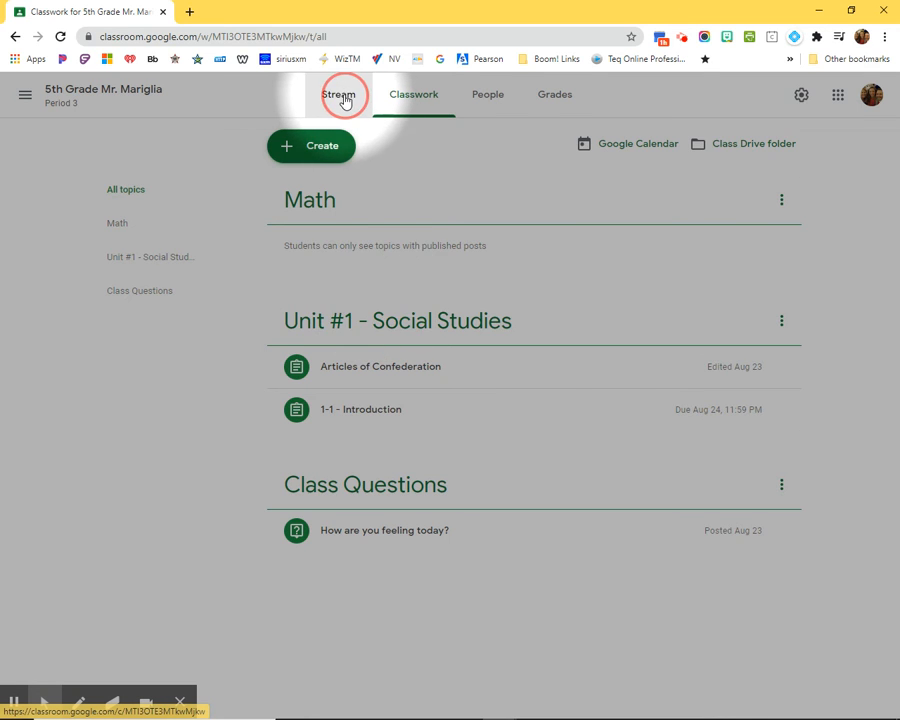
click(800, 95)
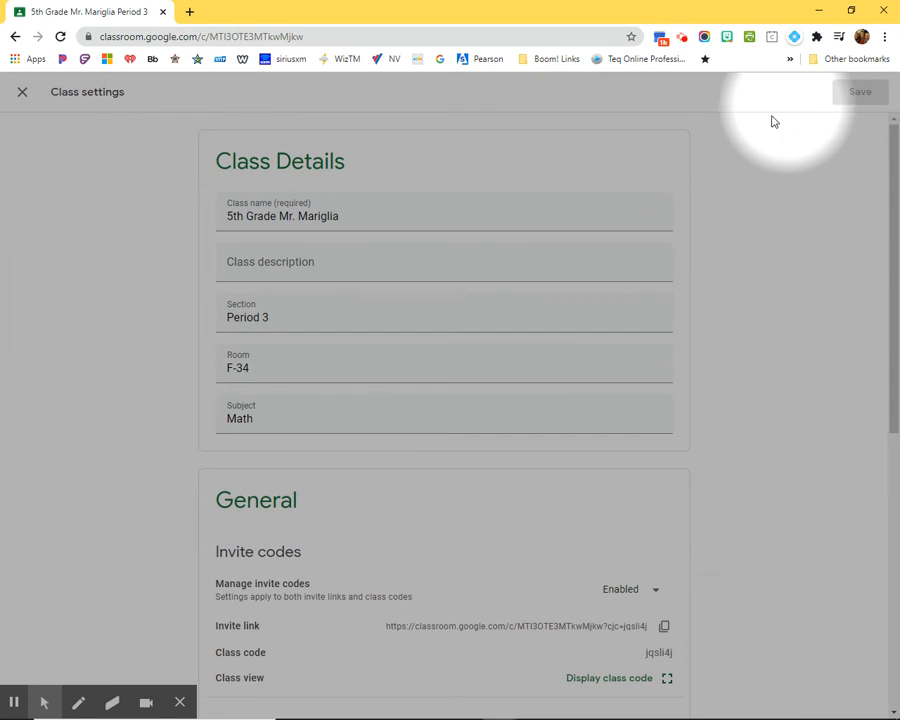
Step: Switch 'Classwork on the stream' to 'Show attachments and details' and save
scroll(down, 3)
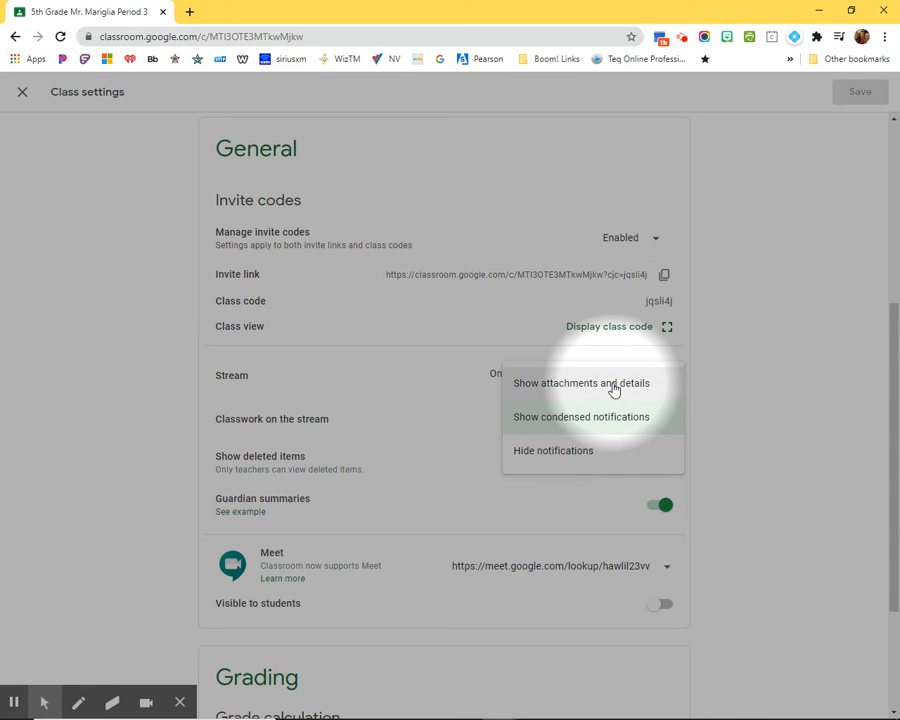
click(581, 383)
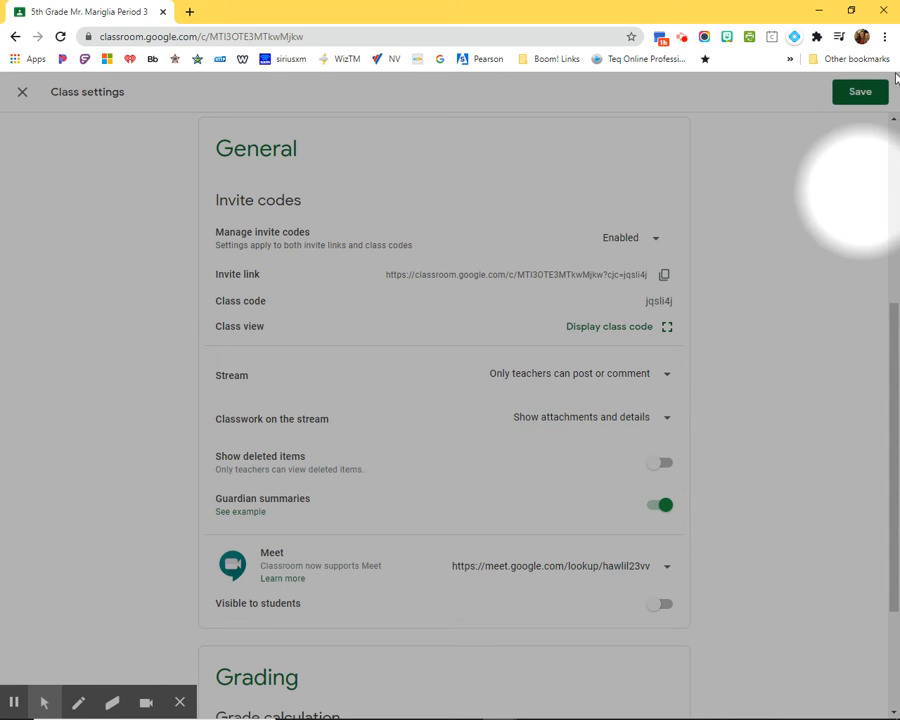
click(859, 91)
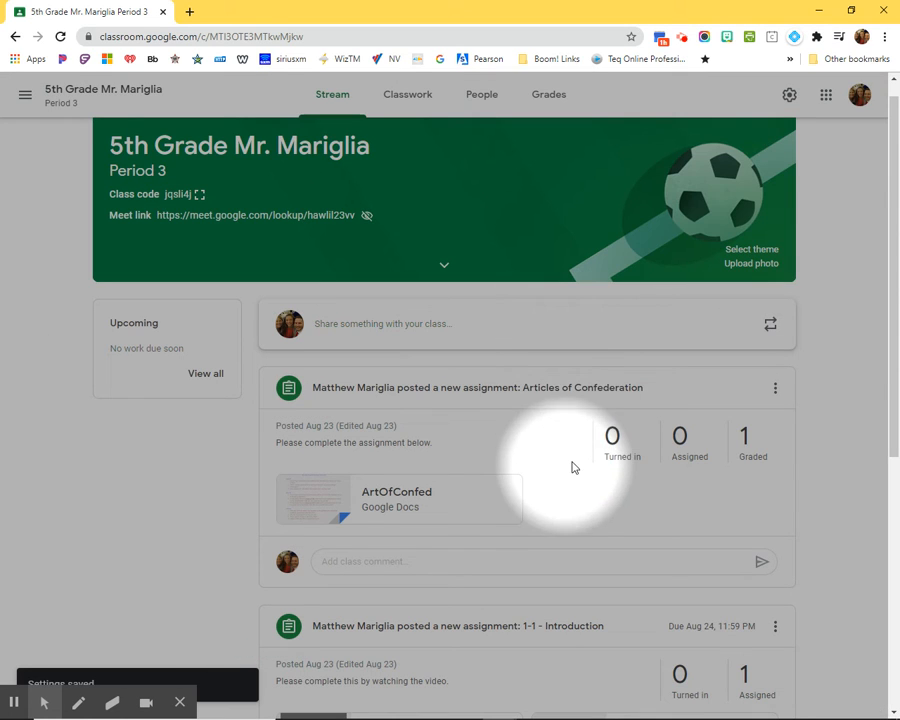
mouse_move(555, 391)
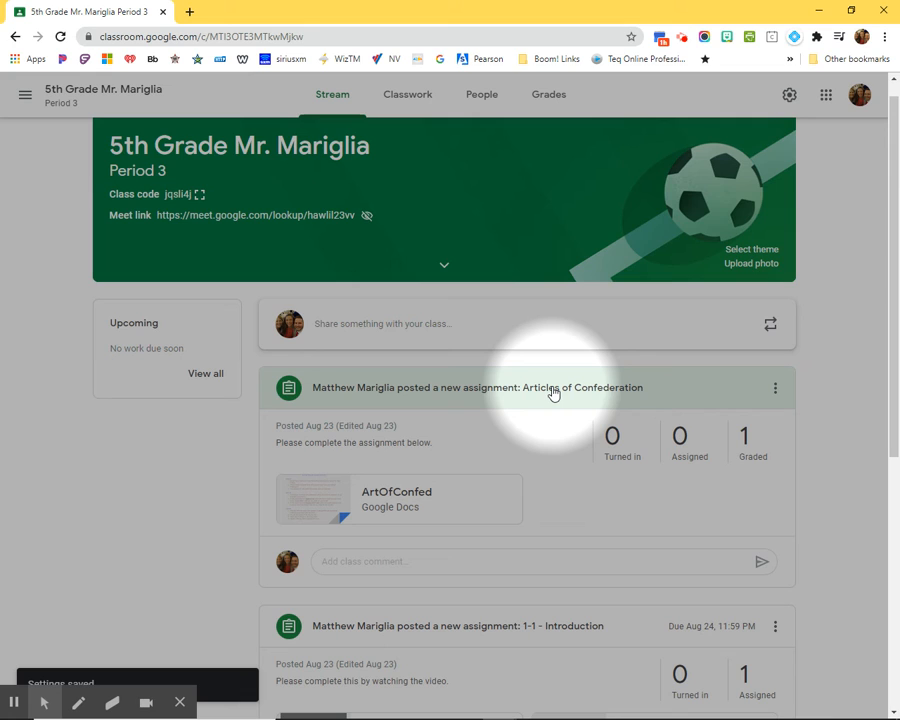
mouse_move(575, 462)
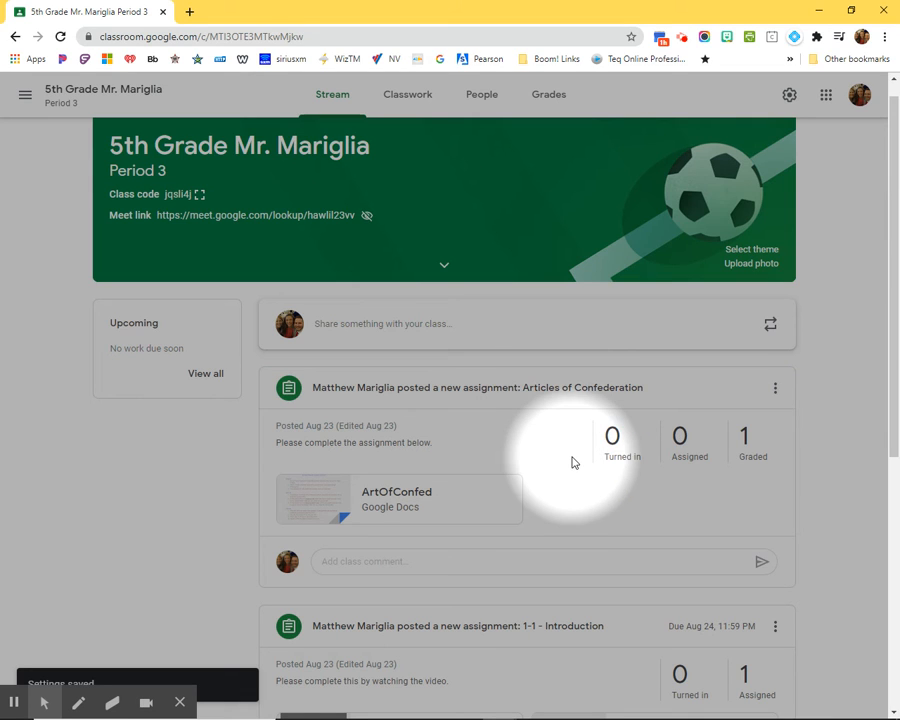
mouse_move(530, 447)
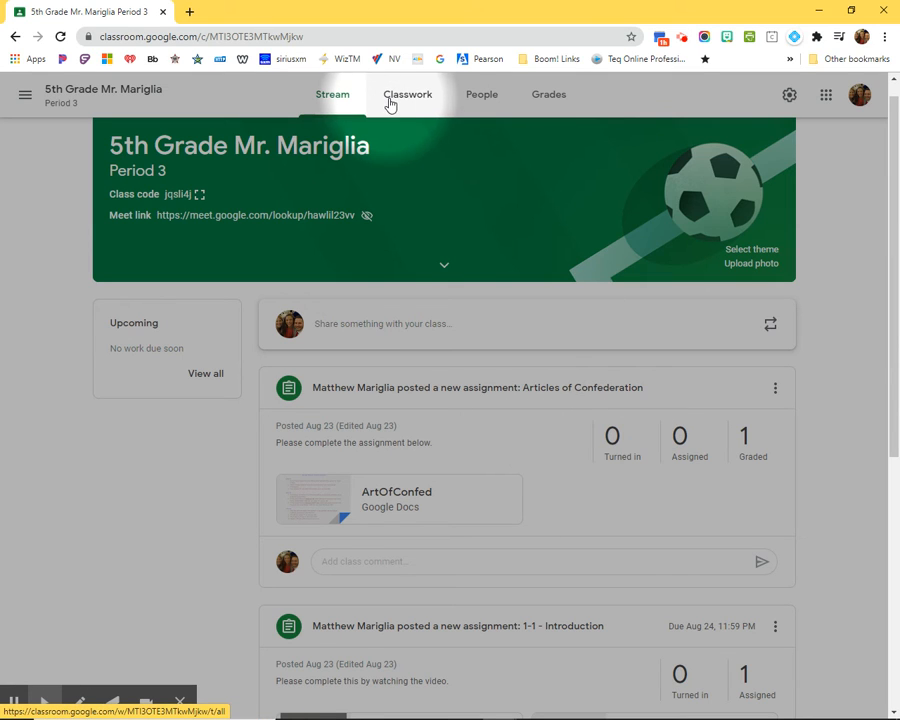
mouse_move(500, 492)
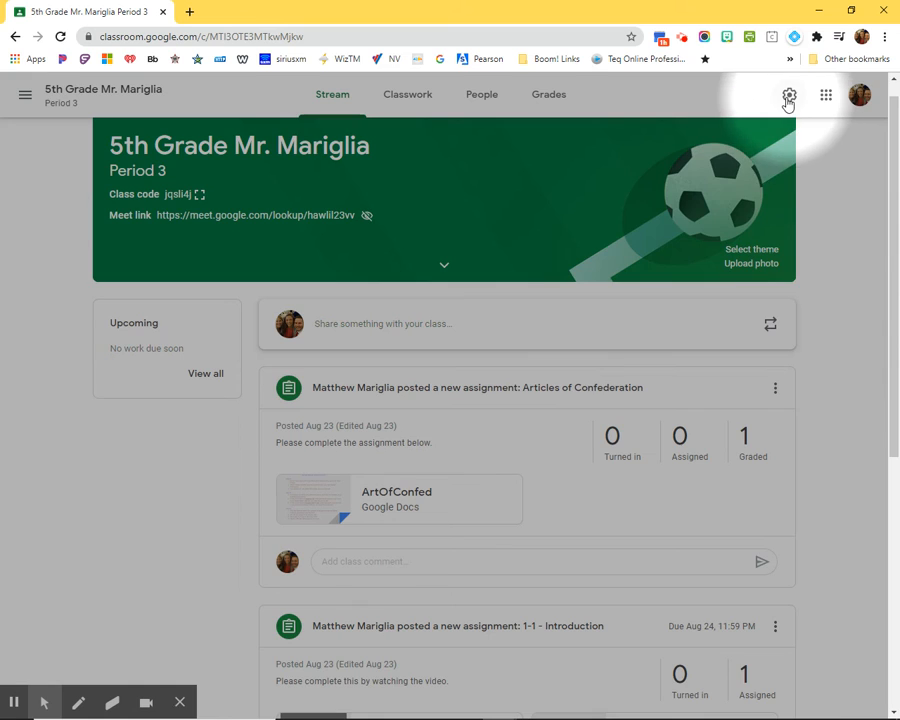
Step: Set 'Classwork on the stream' to 'Hide notifications' in class settings and save
click(789, 94)
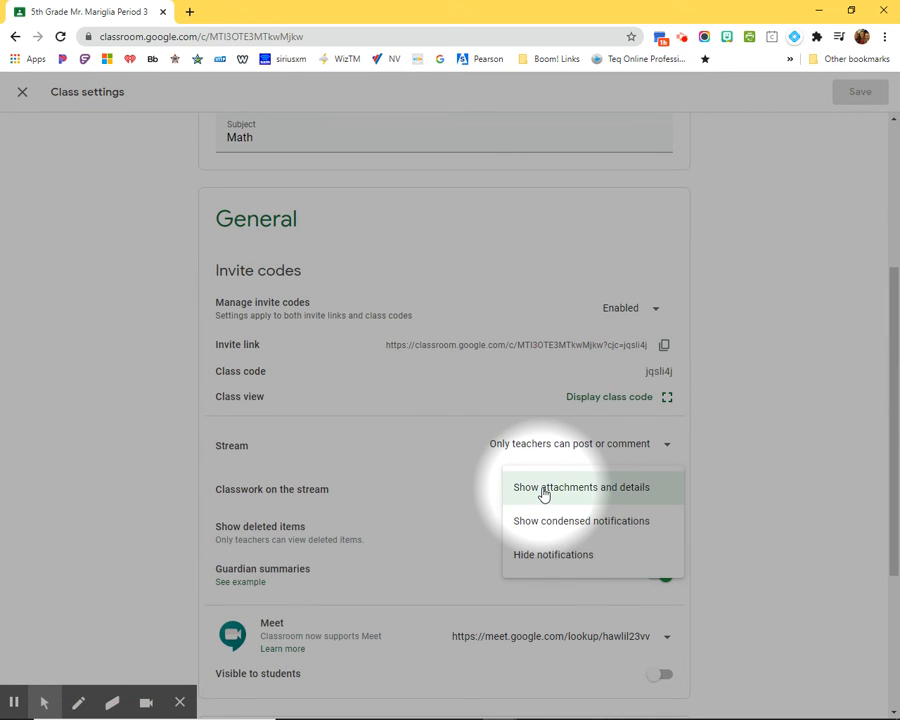
click(553, 554)
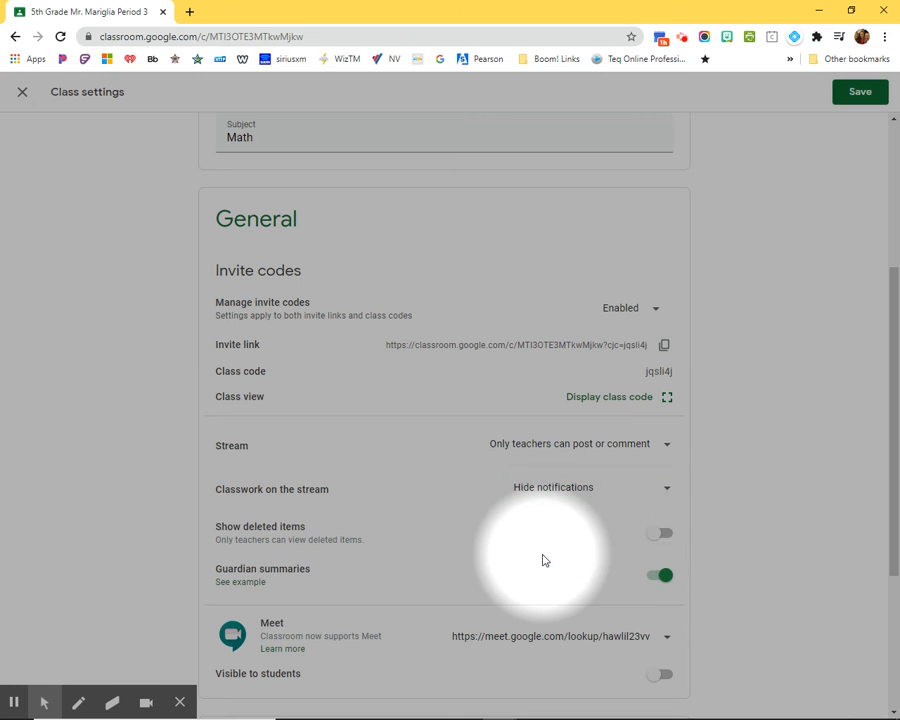
click(859, 91)
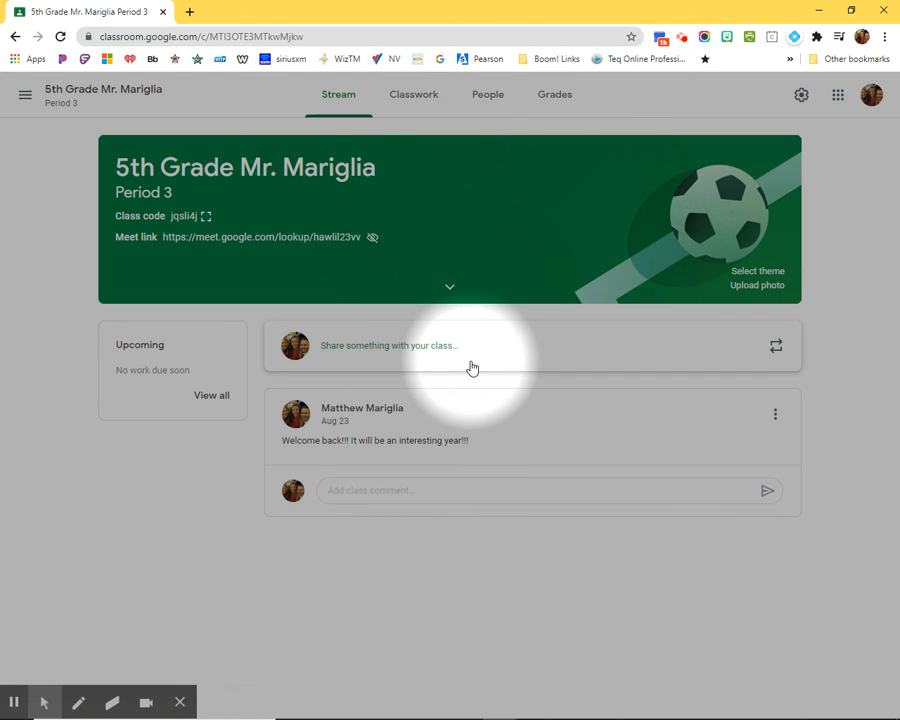
mouse_move(653, 220)
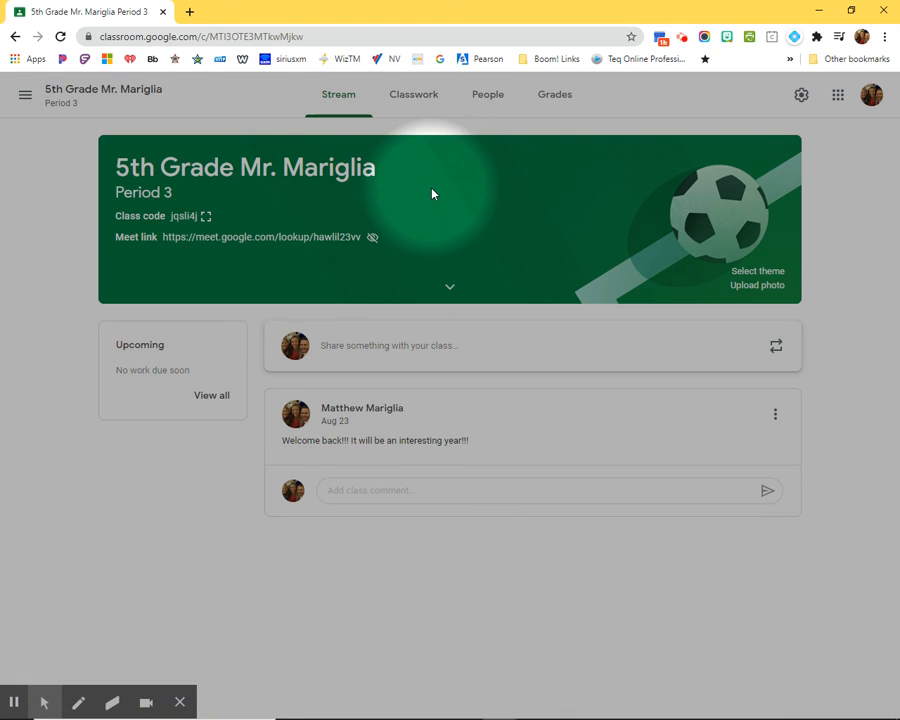
mouse_move(413, 94)
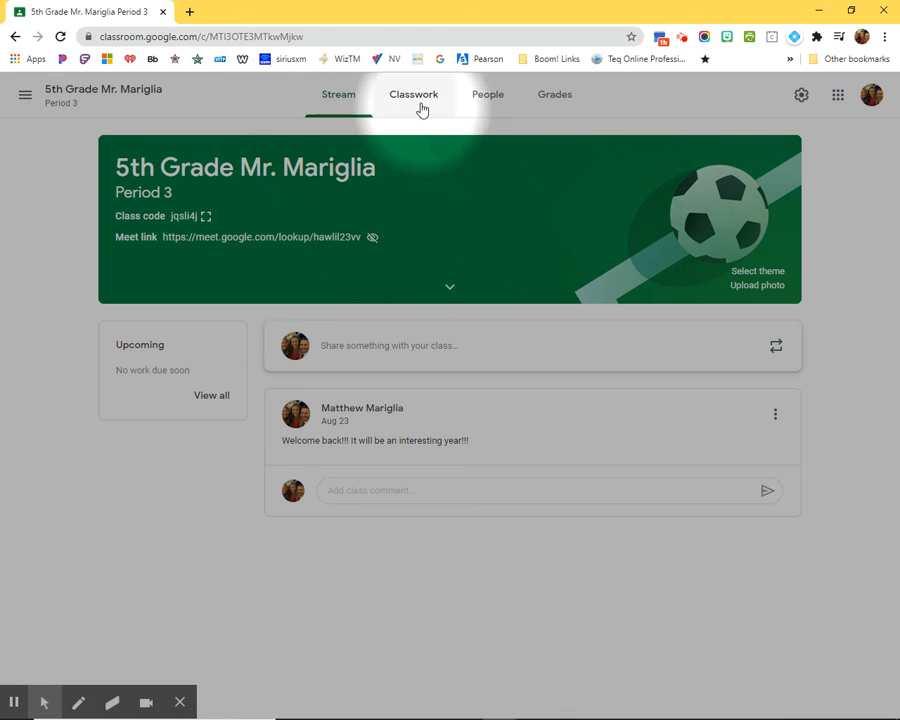